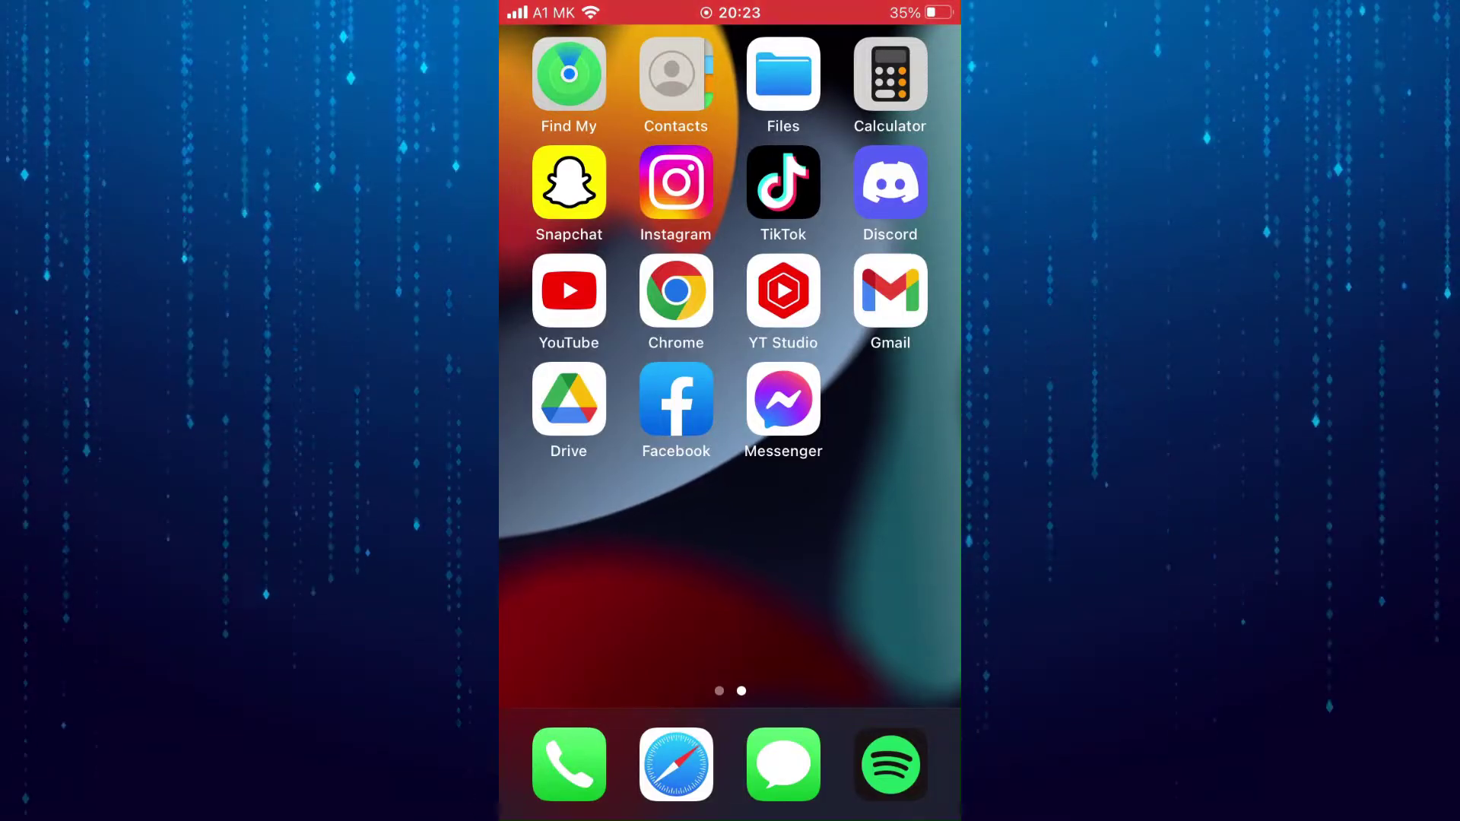
- Launch the Facebook app from the home screen to show the news feed
left_click(676, 399)
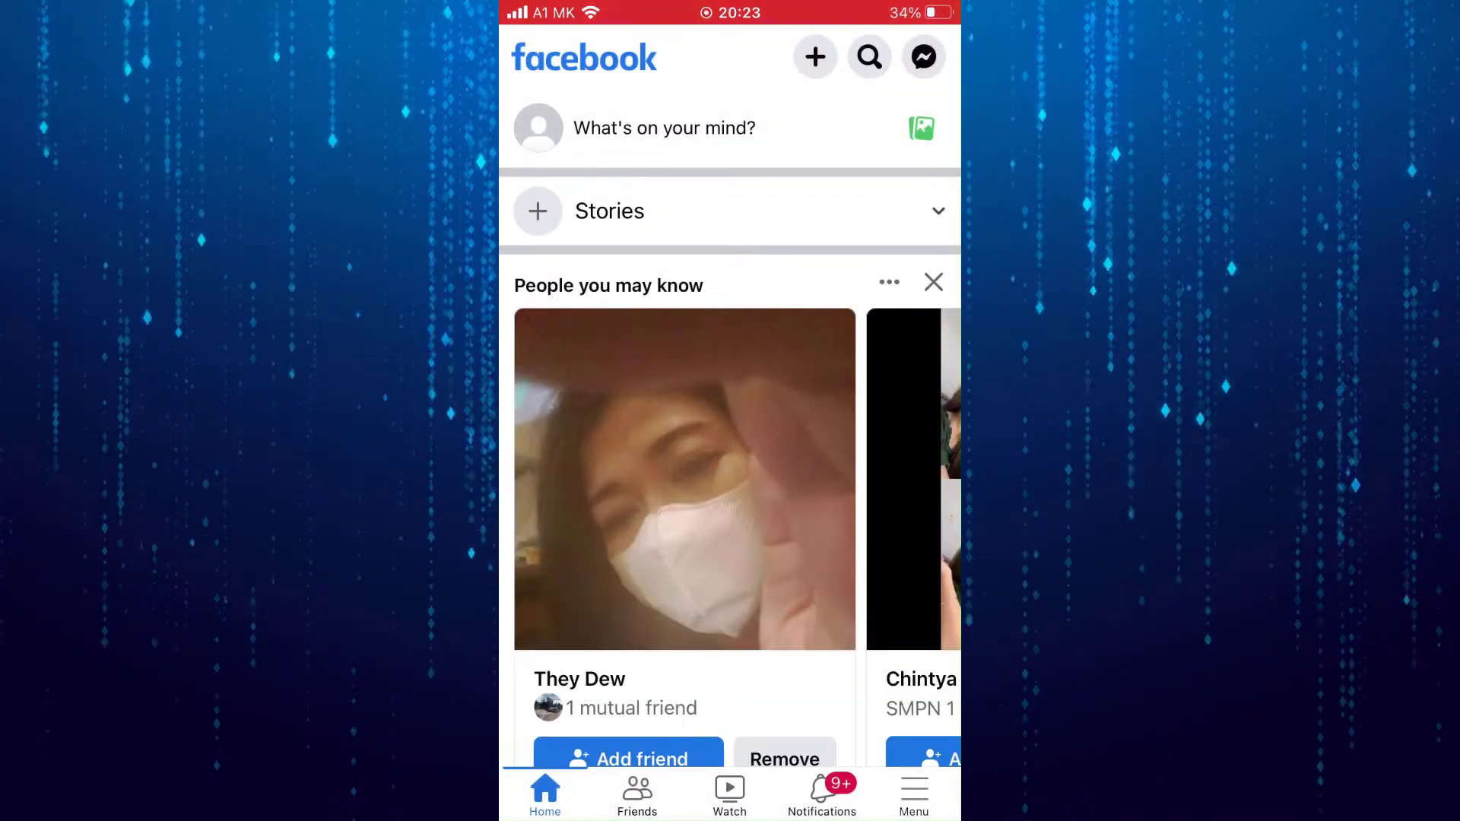
- Go through the Menu tab's gear icon to the Settings & privacy page
left_click(912, 789)
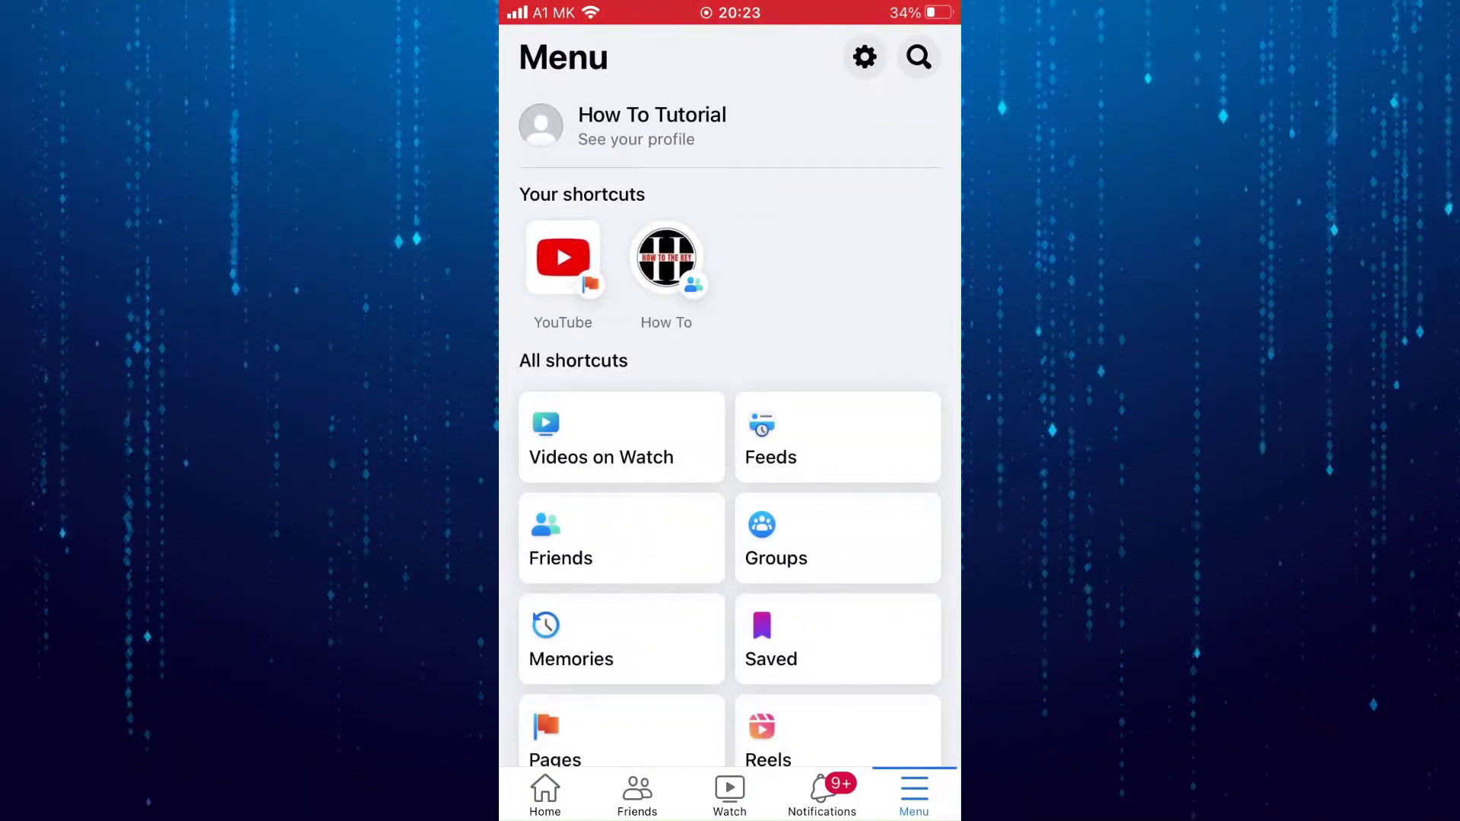
left_click(864, 57)
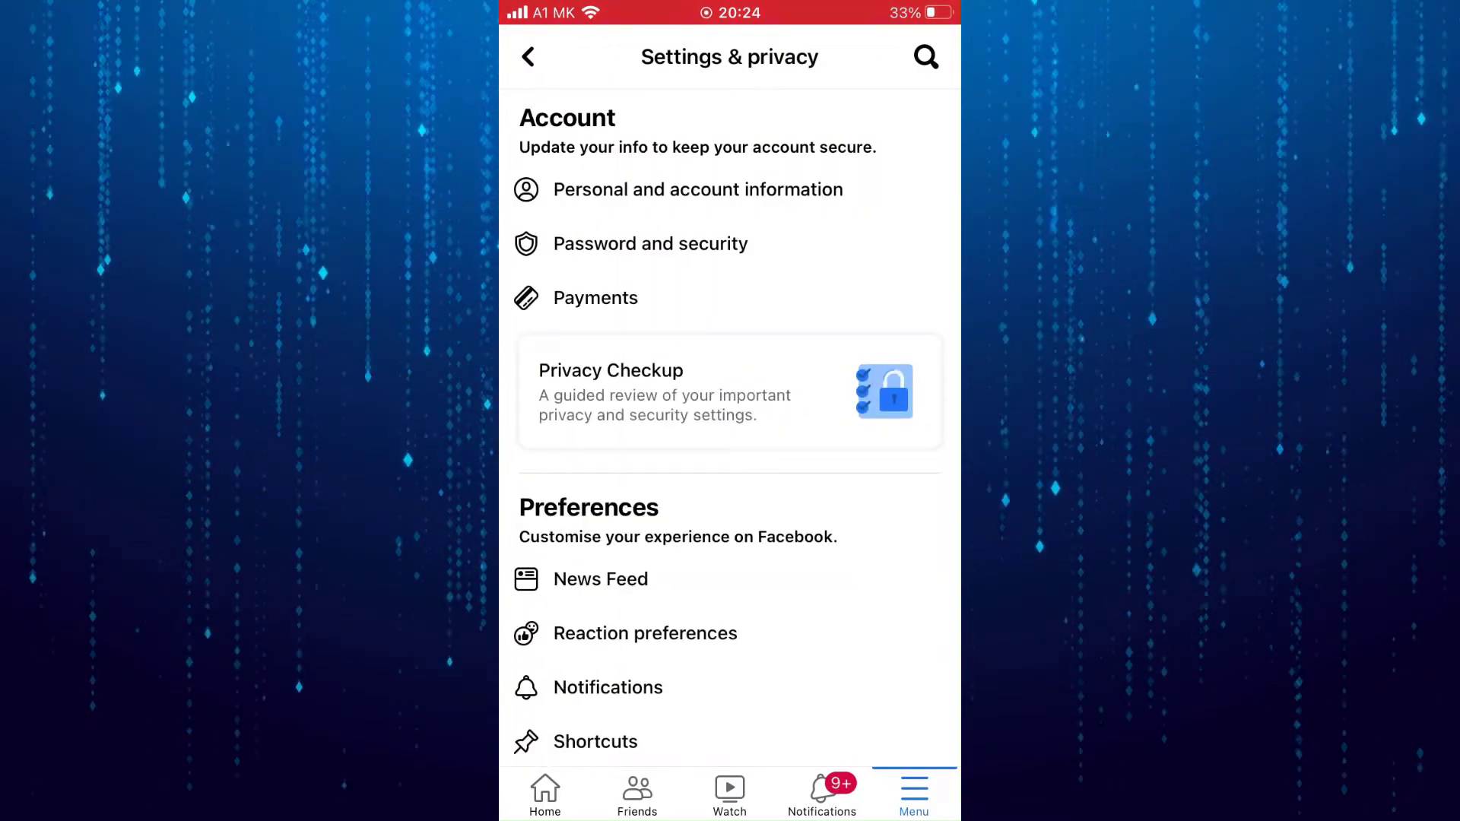
- Under Audience and visibility, enter 'How people can find and contact you'
scroll("down", 3)
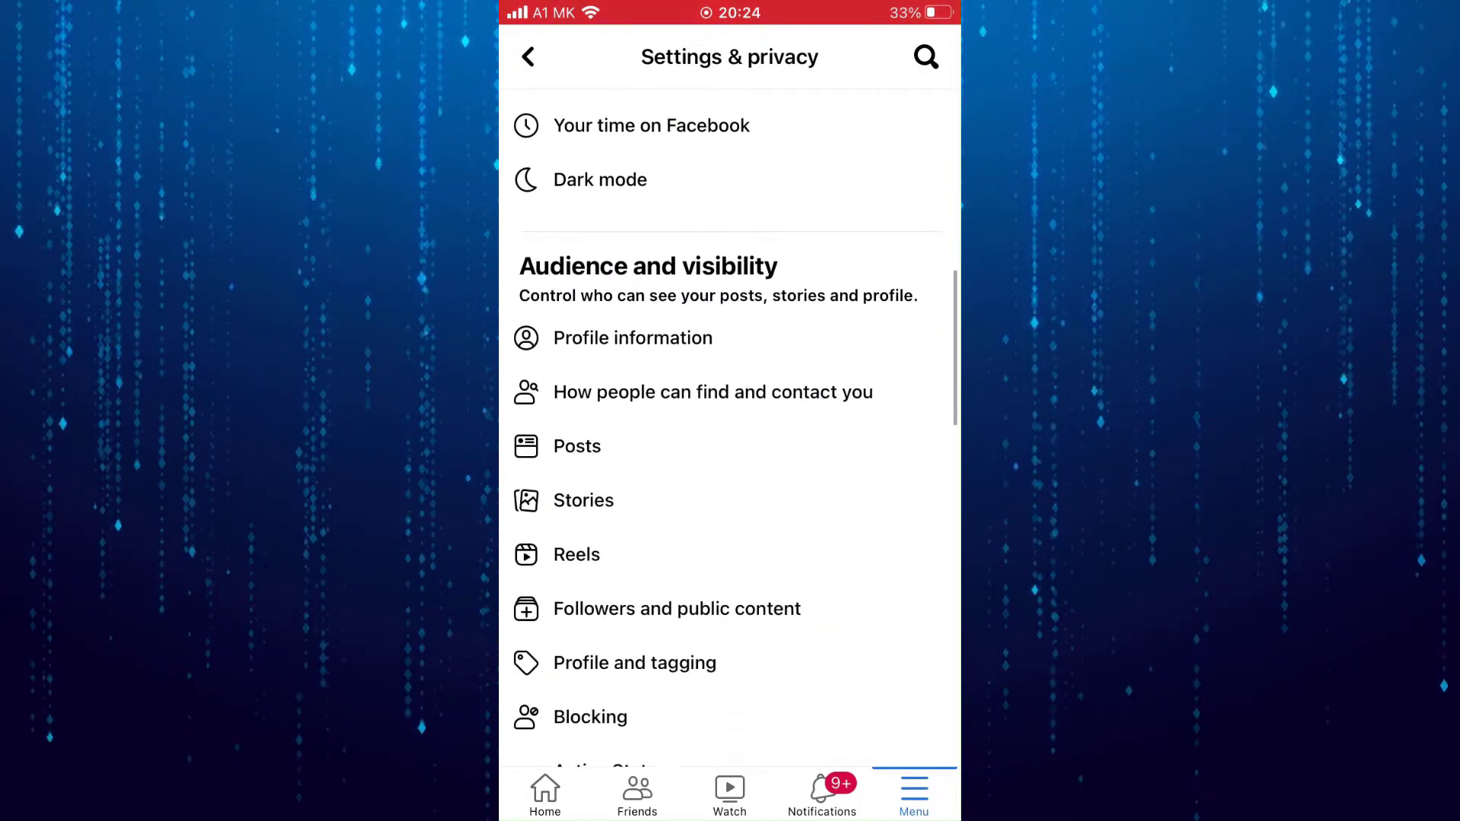
scroll("down", 3)
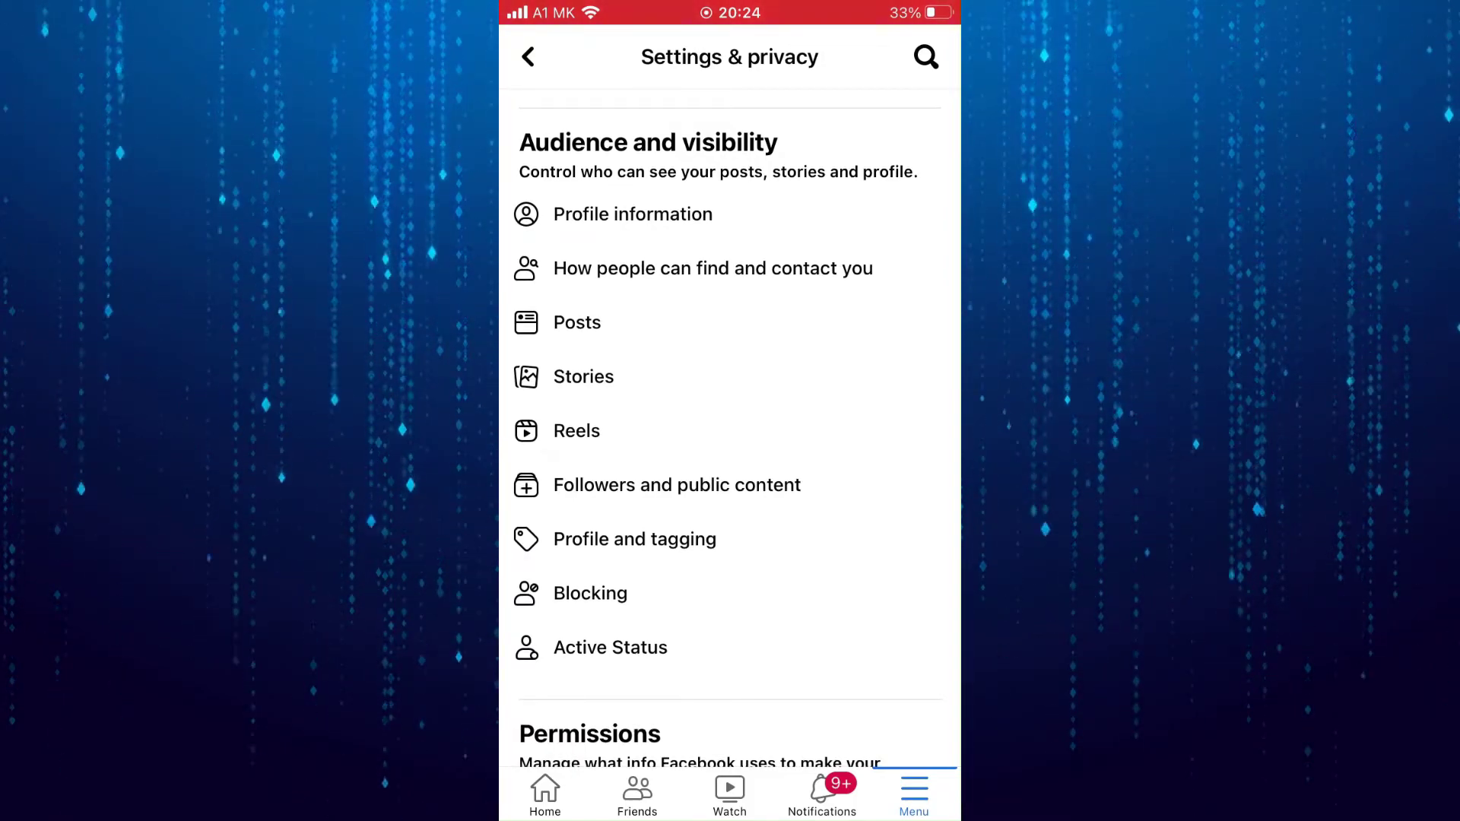
left_click(712, 268)
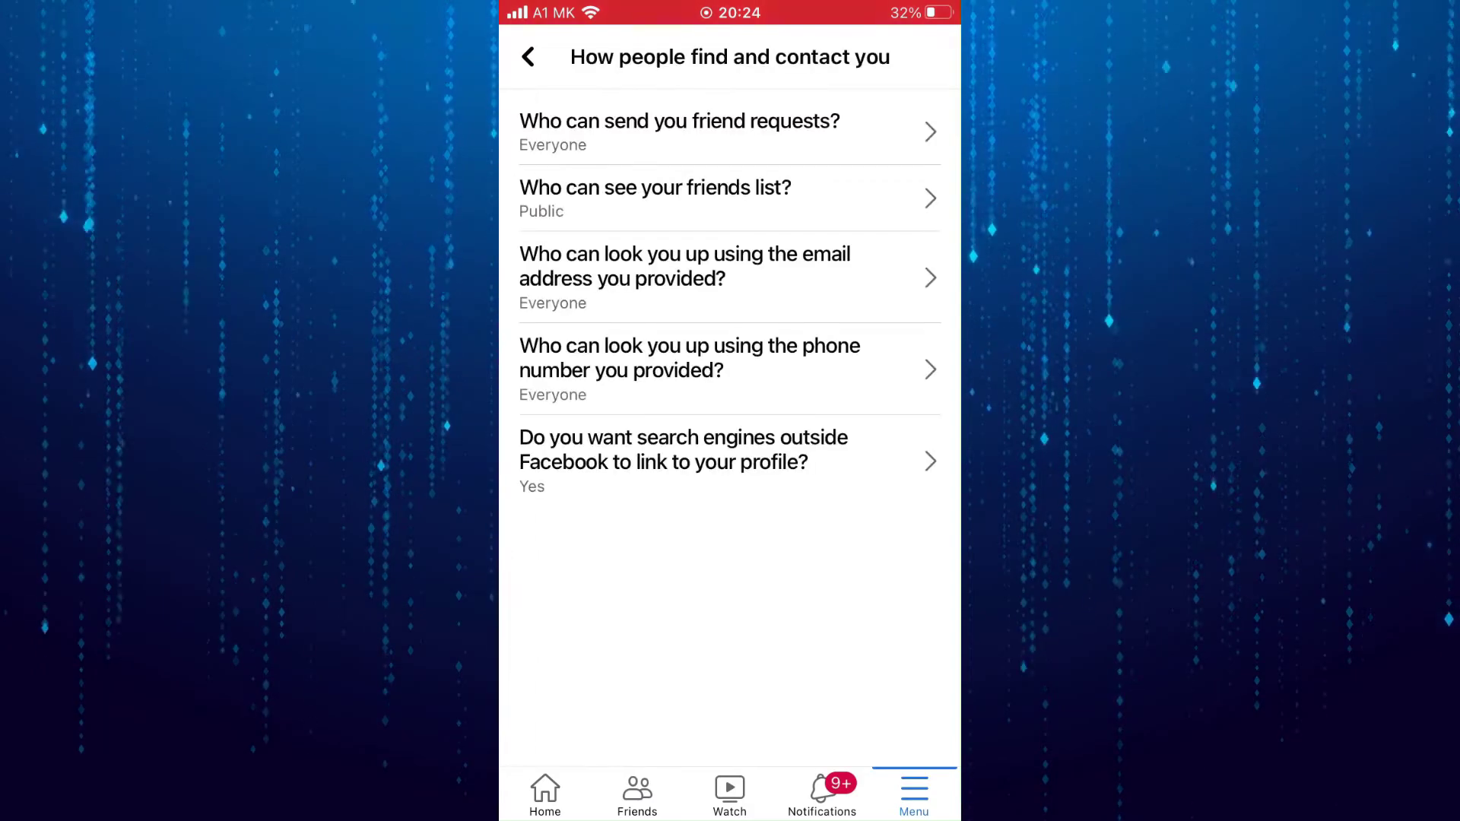